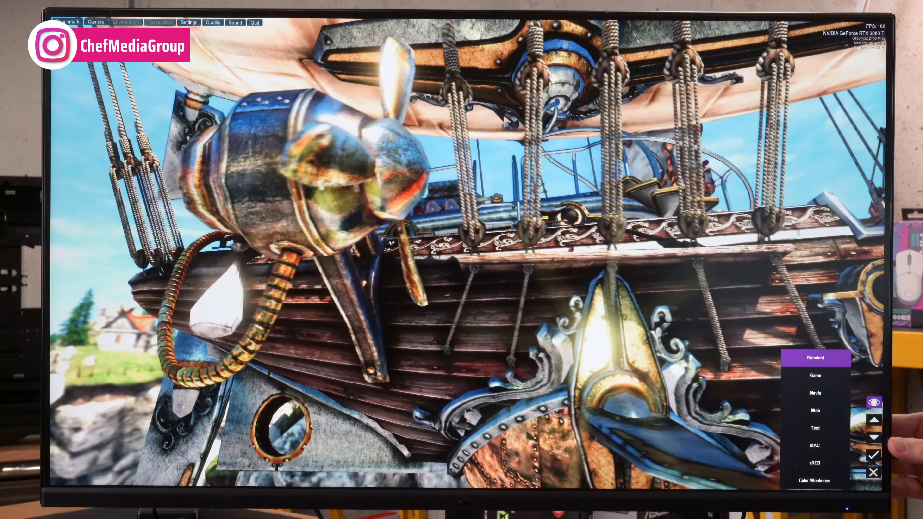
Step: Browse the Game presets from GAMER1 down to FPS2, then back out to the Picture Mode list
left_click(815, 376)
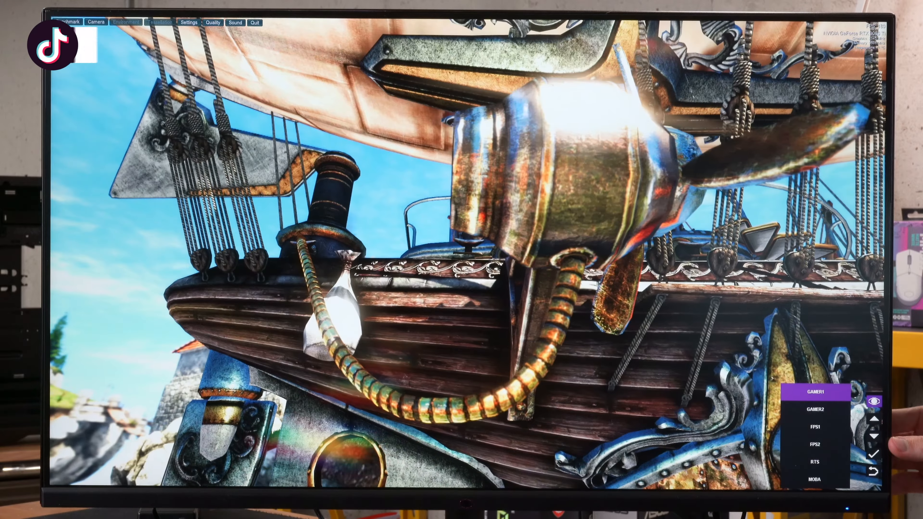
left_click(815, 409)
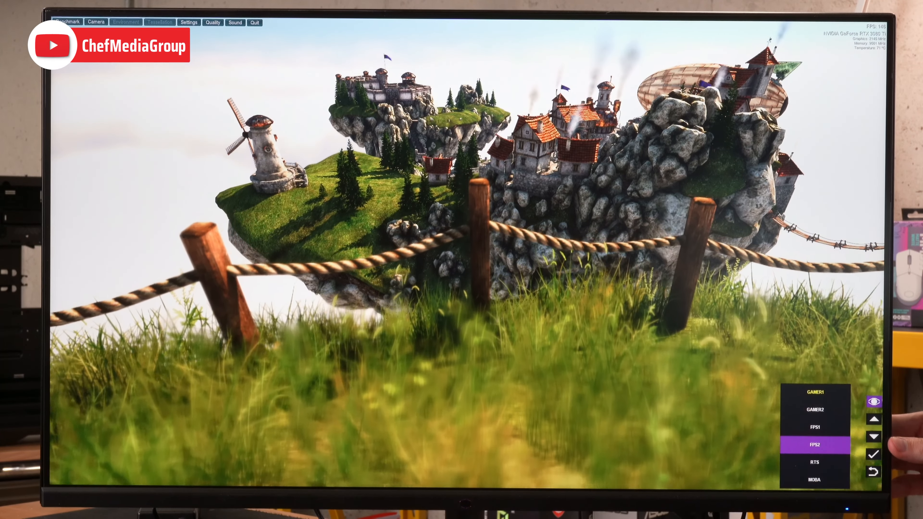
left_click(815, 479)
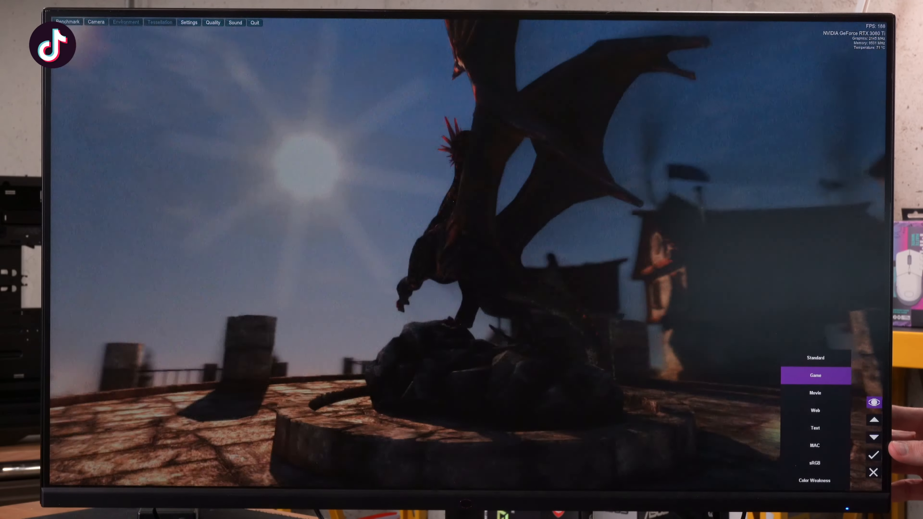
Step: Step the picture mode through Movie, Web, Text, MAC, sRGB and Color Weakness, then back to Standard
left_click(814, 393)
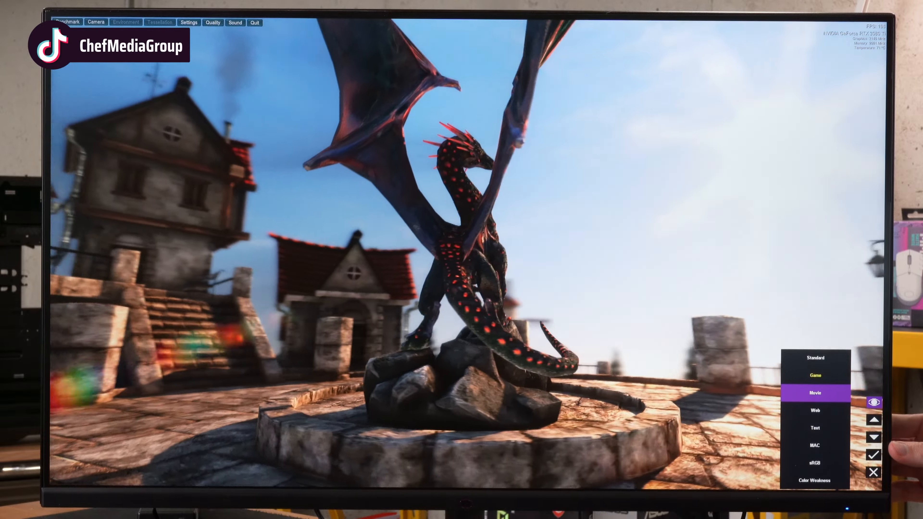
left_click(814, 410)
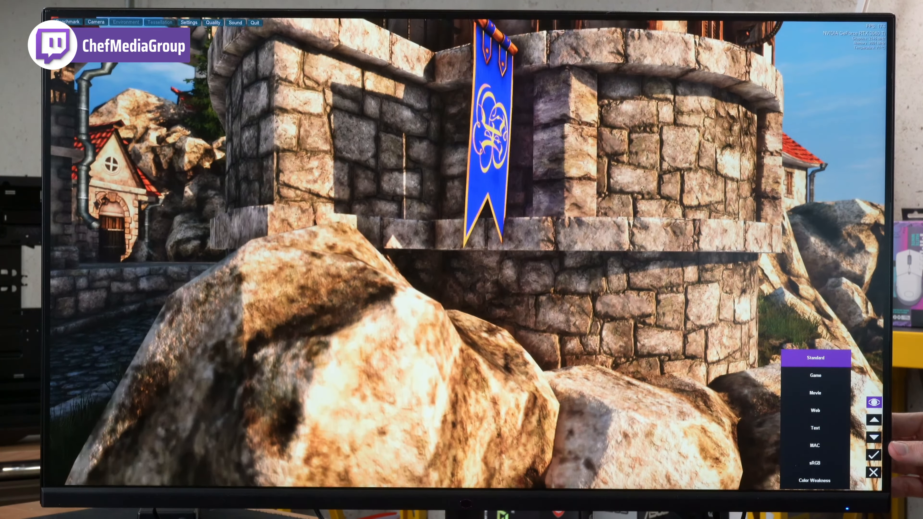
left_click(815, 393)
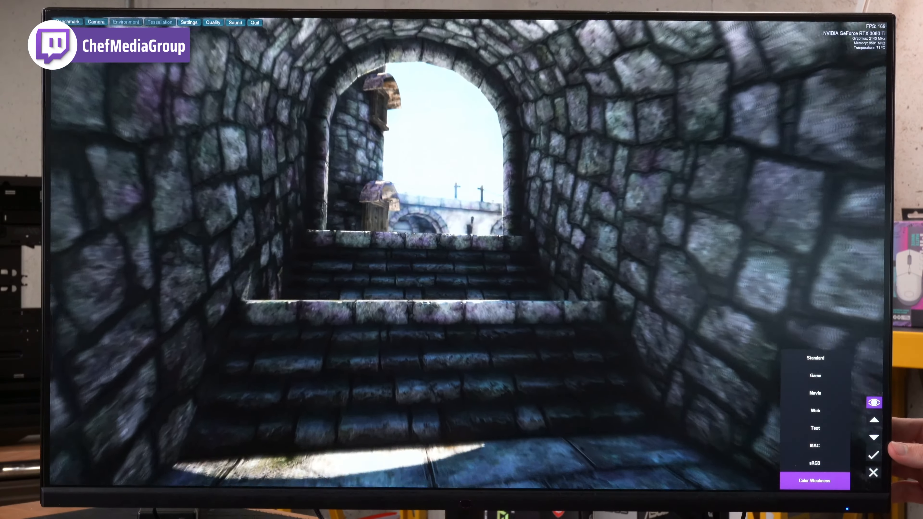
left_click(816, 358)
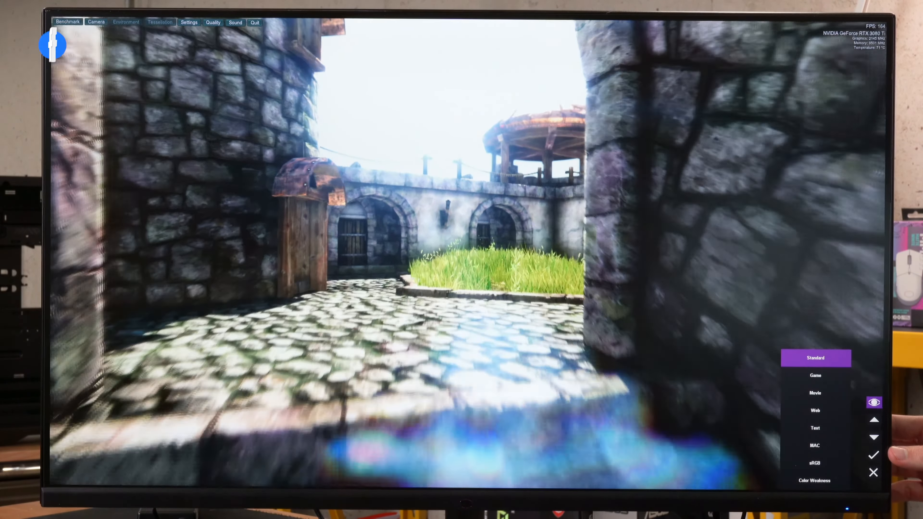